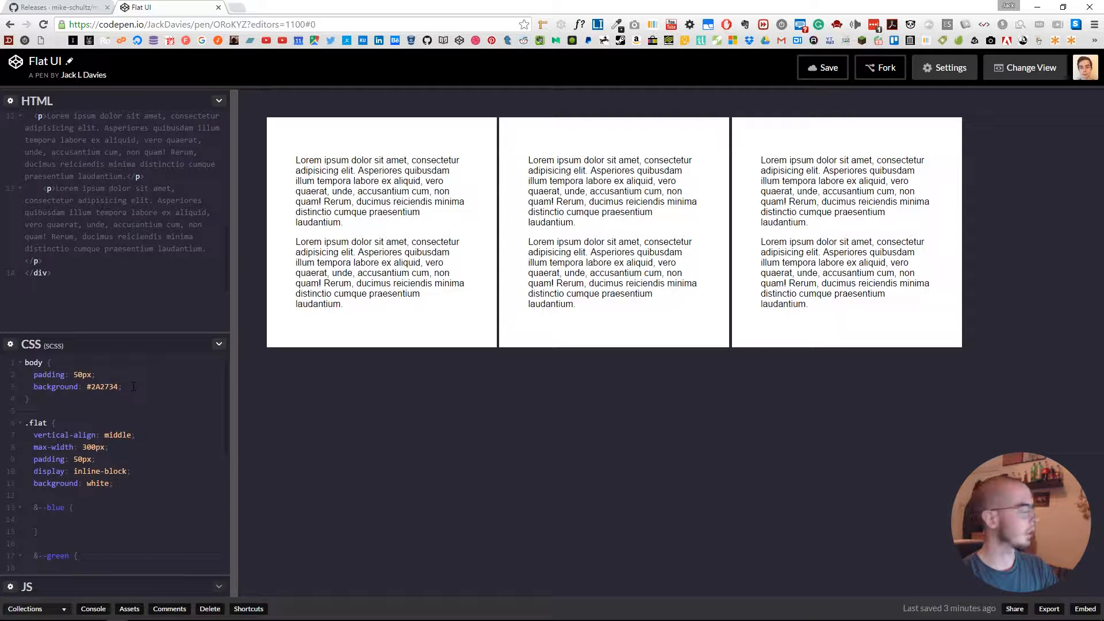
- Bring up the Materialette GitHub releases page and scroll through the v1.1.1 downloads
{"action": "scroll", "scroll_direction": "down", "scroll_amount": 3}
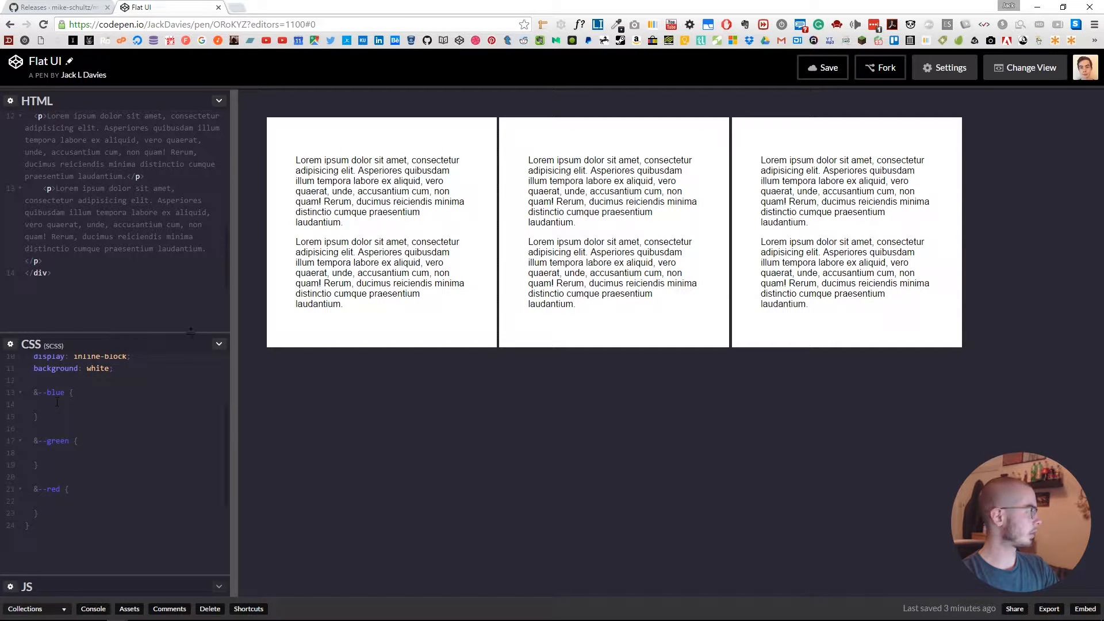
{"action": "left_click", "coordinate": [53, 7]}
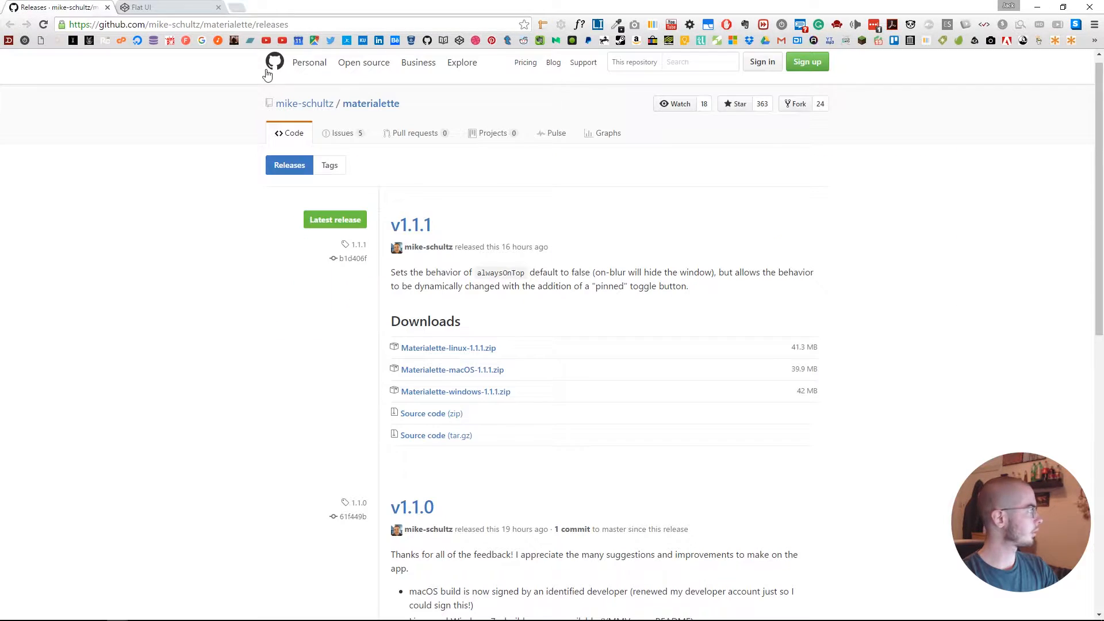
{"action": "mouse_move", "coordinate": [249, 57]}
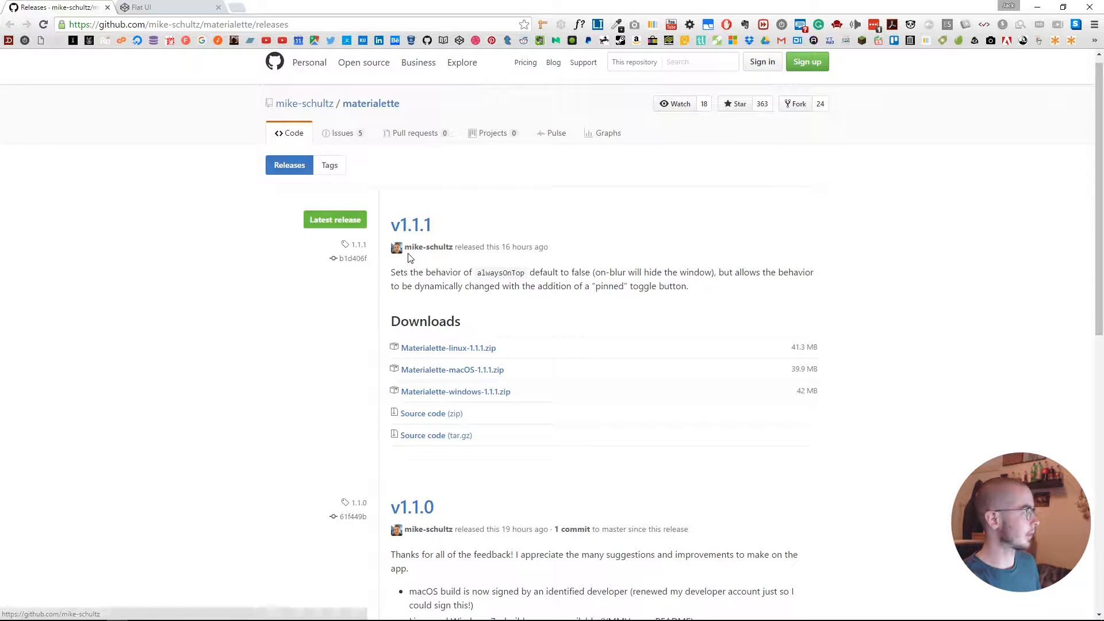
{"action": "scroll", "scroll_direction": "down", "scroll_amount": 3}
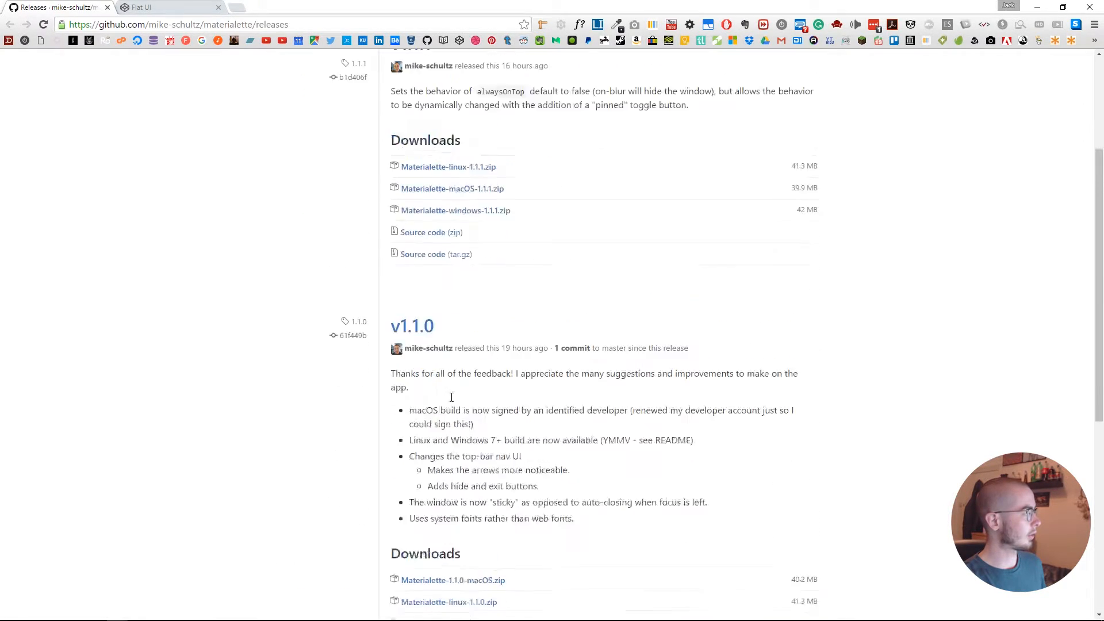
{"action": "scroll", "scroll_direction": "down", "scroll_amount": 3}
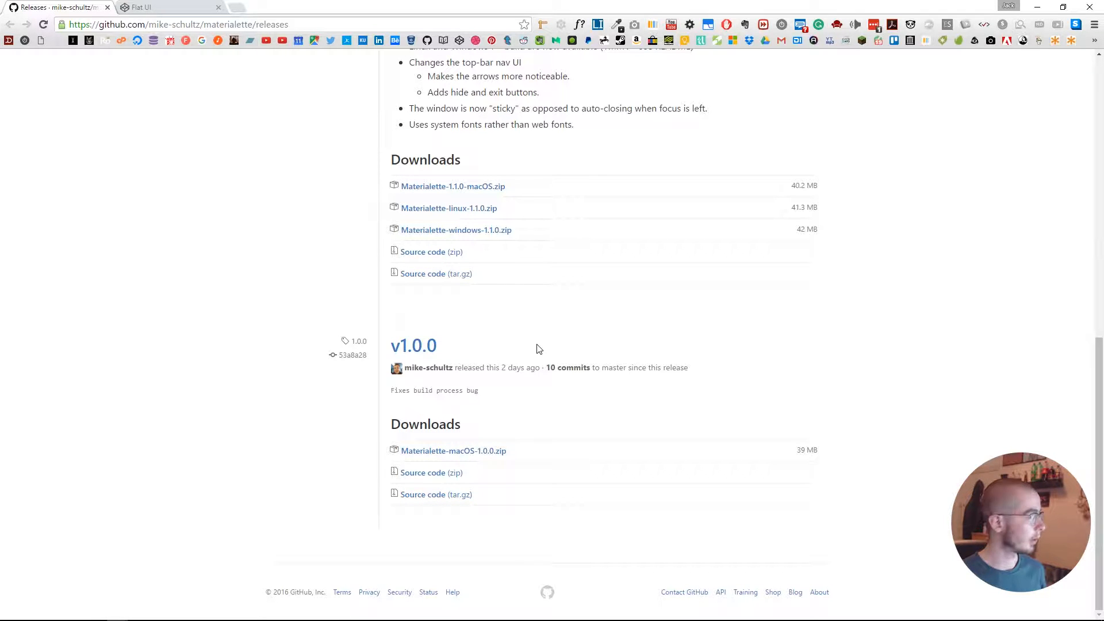
{"action": "scroll", "scroll_direction": "up", "scroll_amount": 3}
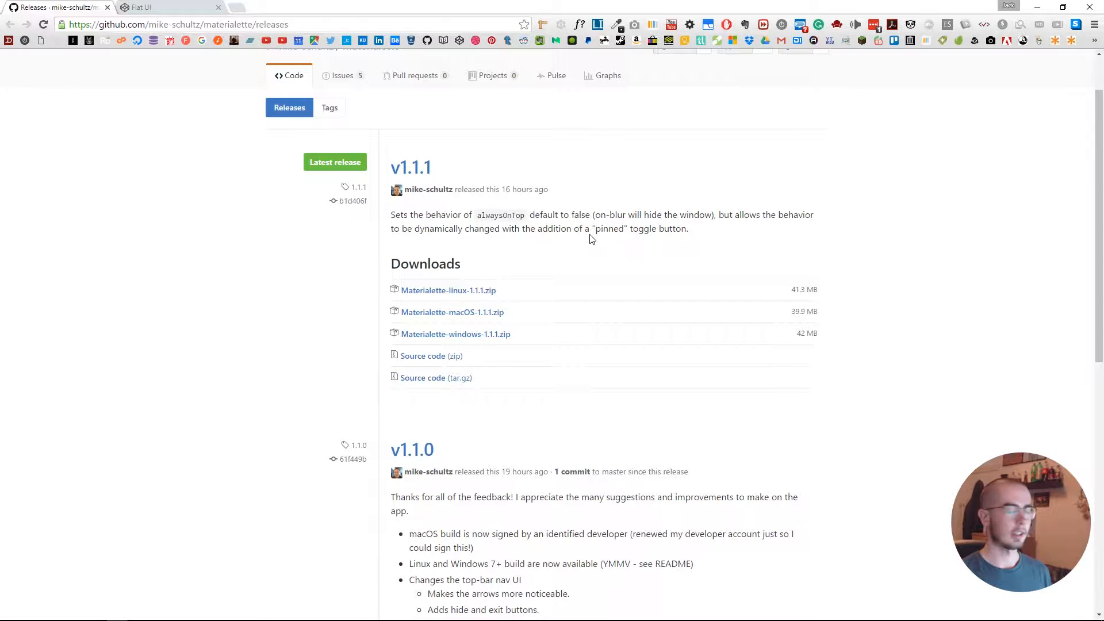
{"action": "mouse_move", "coordinate": [507, 308]}
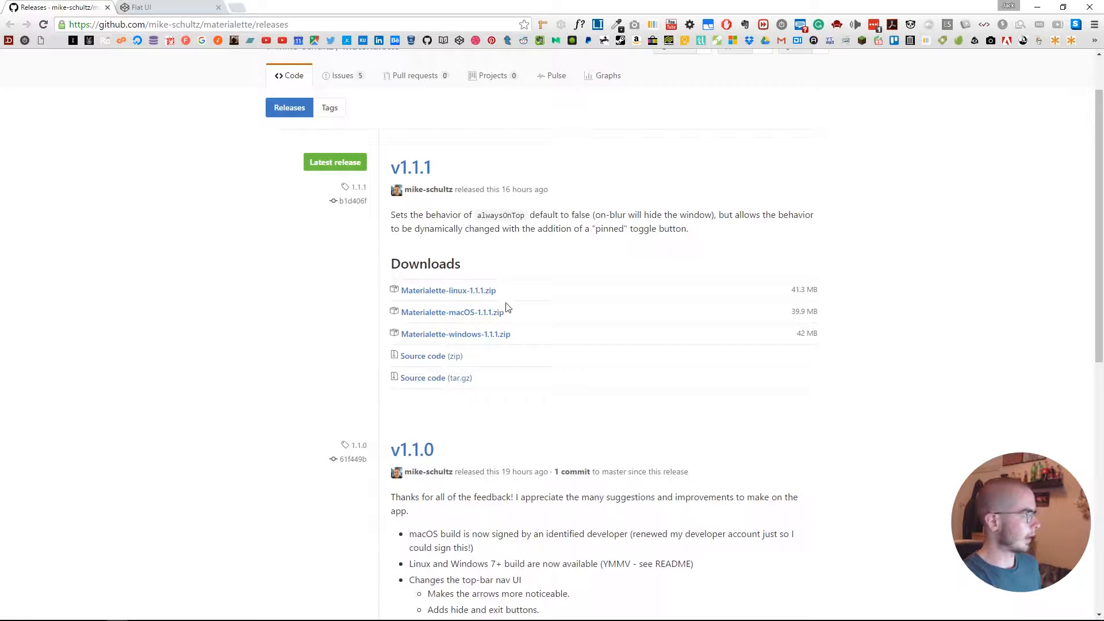
- Launch Materialette from the extracted Materialette-windows-1.1.1 folder
{"action": "left_click", "coordinate": [455, 334]}
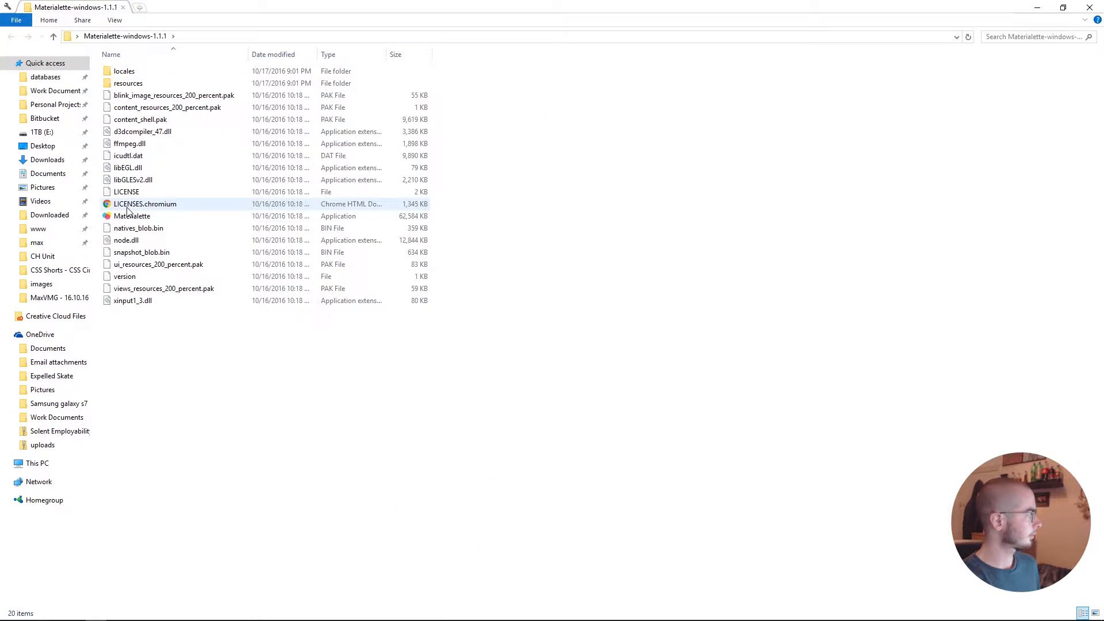
{"action": "left_click", "coordinate": [131, 216]}
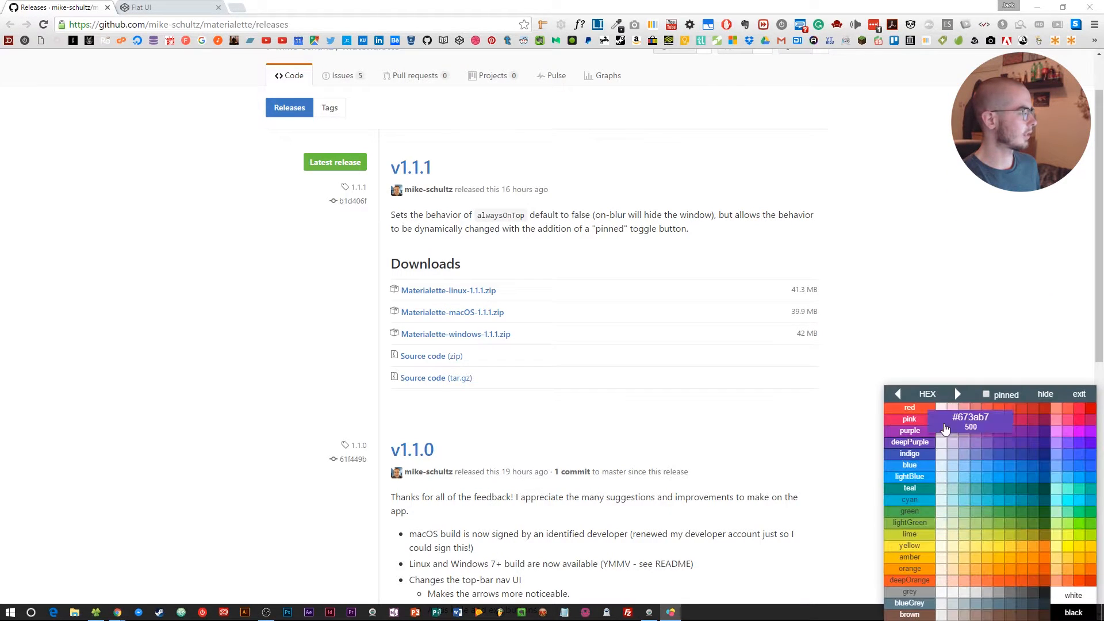
{"action": "mouse_move", "coordinate": [1010, 491]}
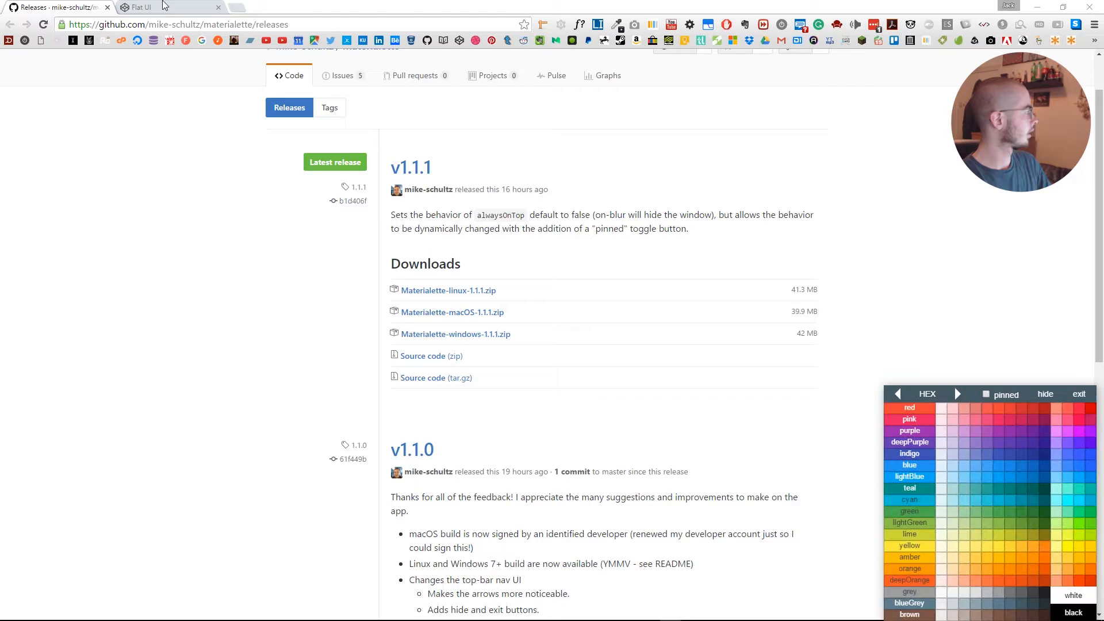
- Give the red rule background #e53935 and start the green rule with copied #4caf50
{"action": "left_click", "coordinate": [140, 7]}
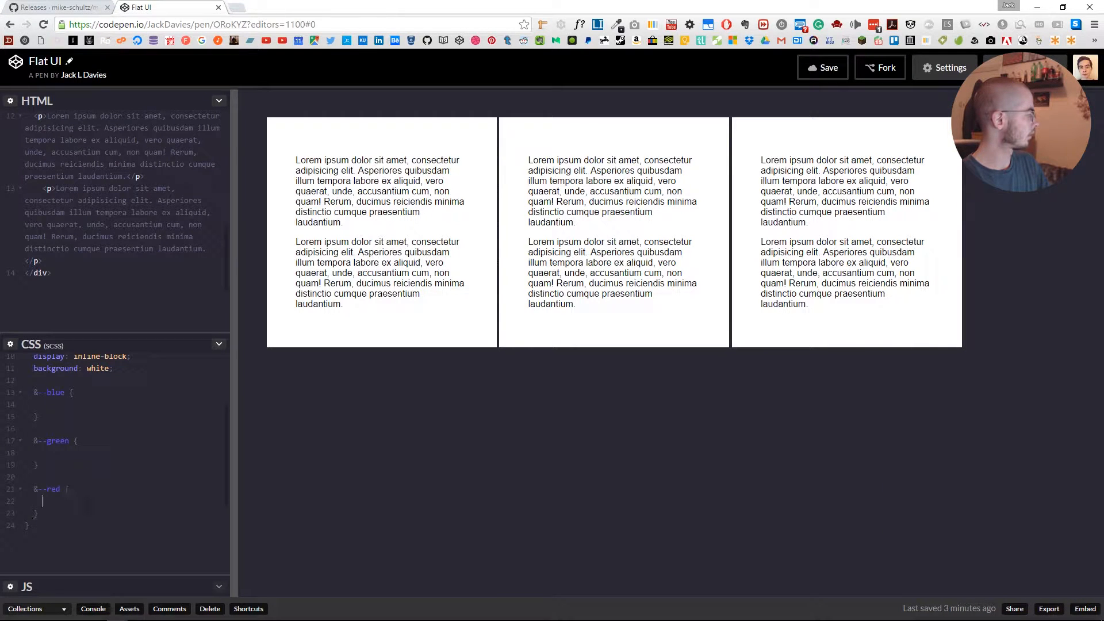
{"action": "type", "text": "backgroun"}
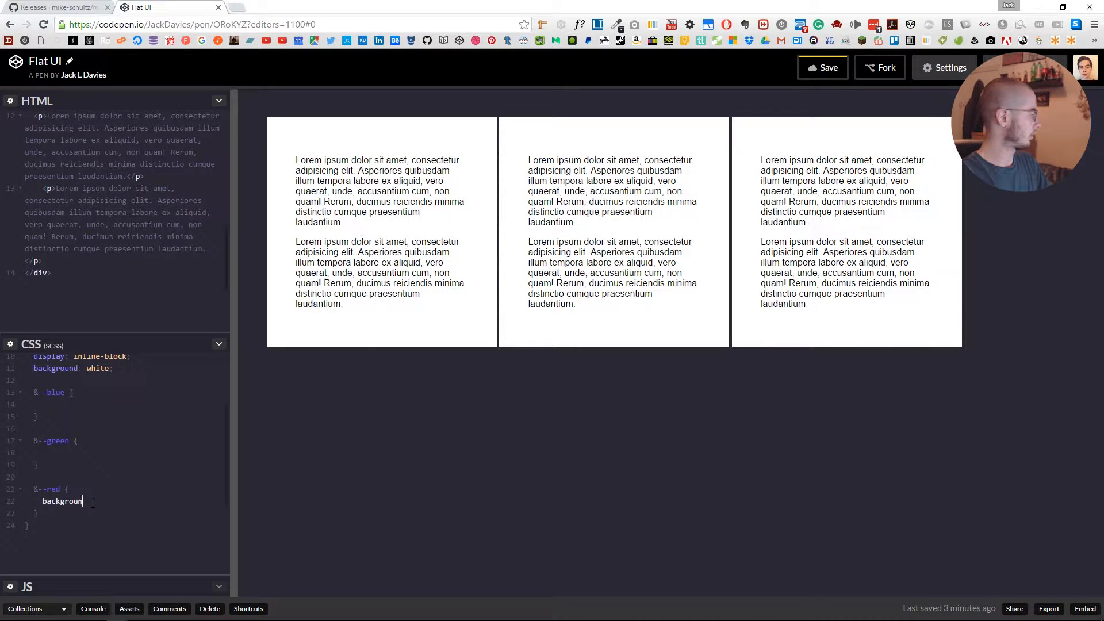
{"action": "type", "text": ": #e53935;"}
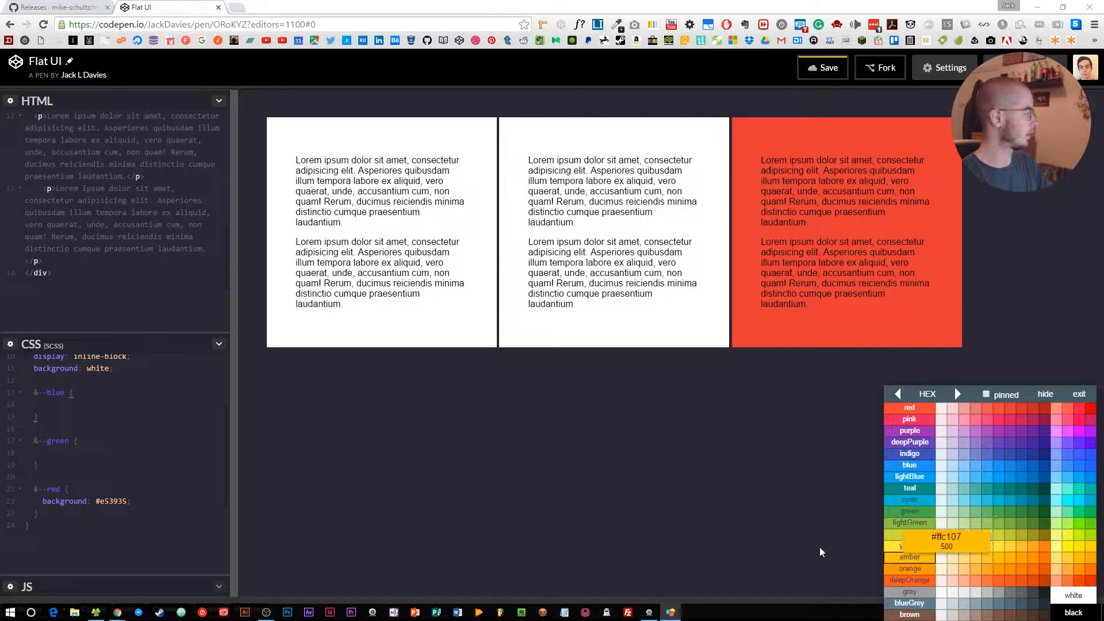
{"action": "mouse_move", "coordinate": [985, 512]}
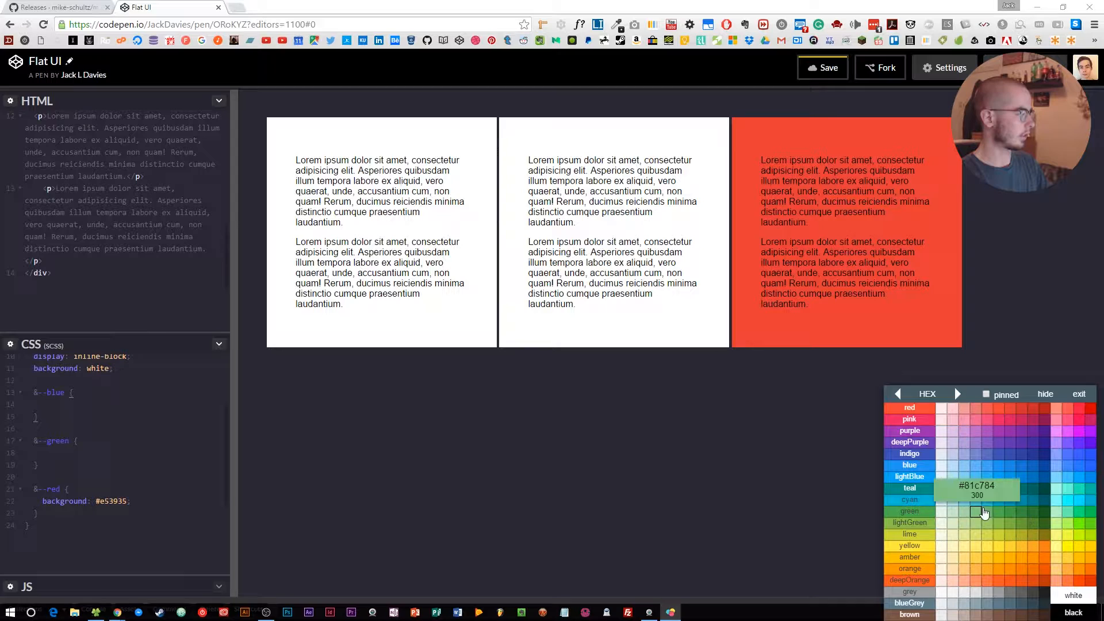
{"action": "left_click", "coordinate": [985, 511]}
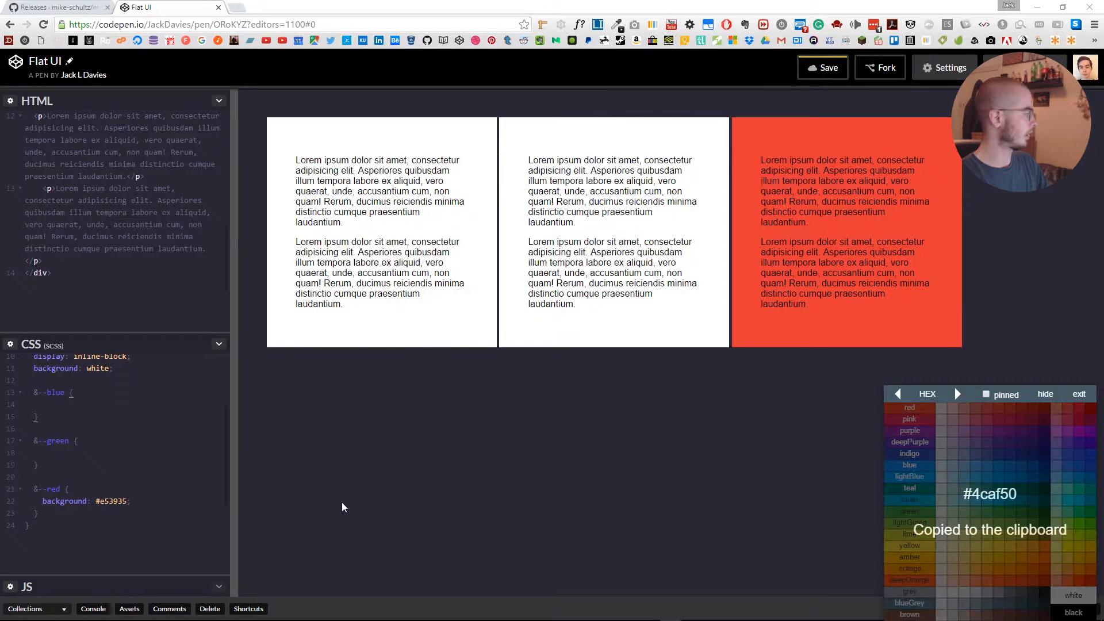
{"action": "type", "text": "background: #4caf50;"}
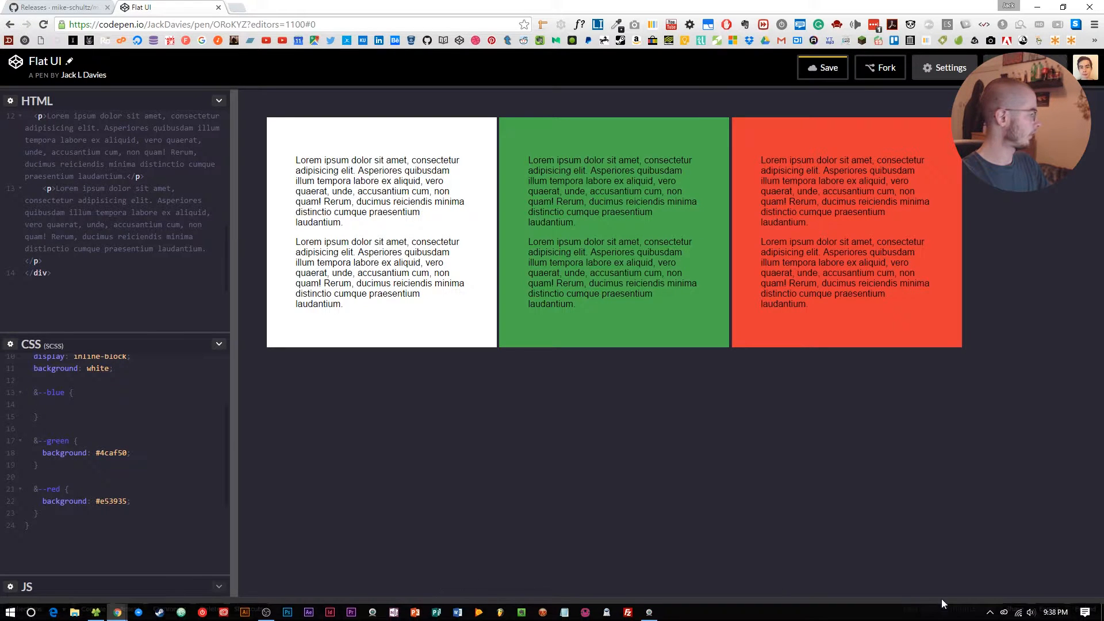
- Reopen the Materialette palette and give the blue rule background #1e88e5
{"action": "left_click", "coordinate": [991, 611]}
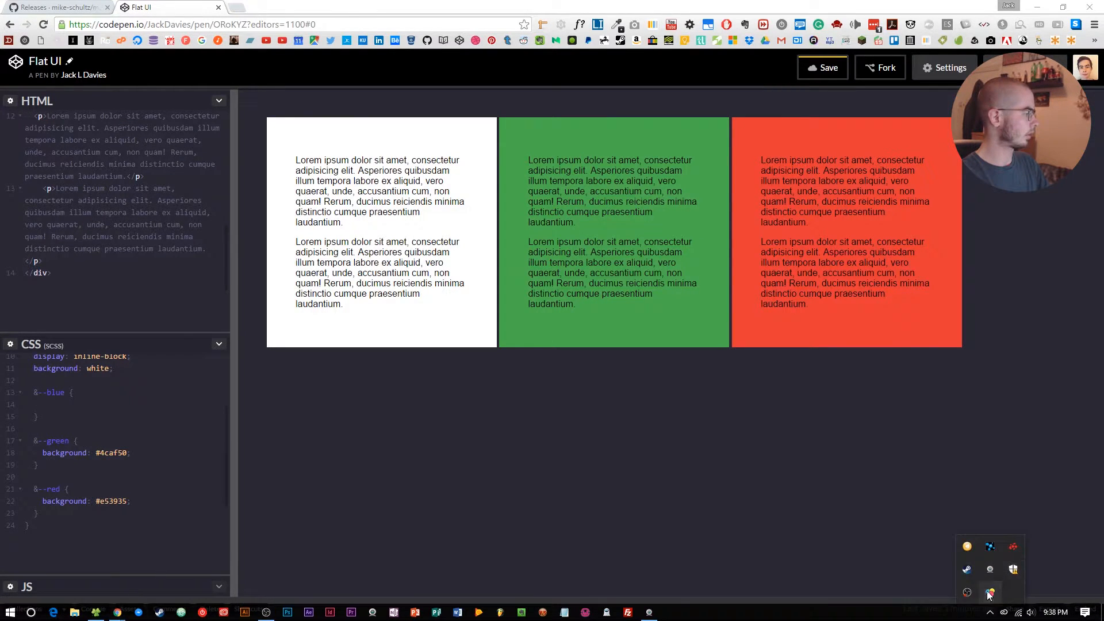
{"action": "left_click", "coordinate": [990, 591]}
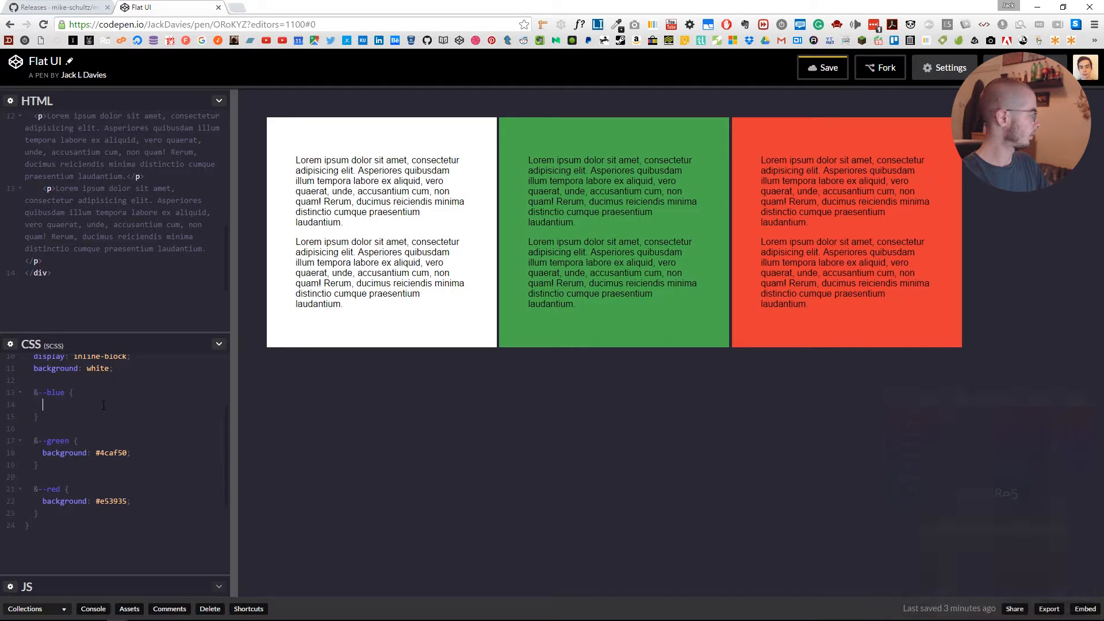
{"action": "type", "text": "background"}
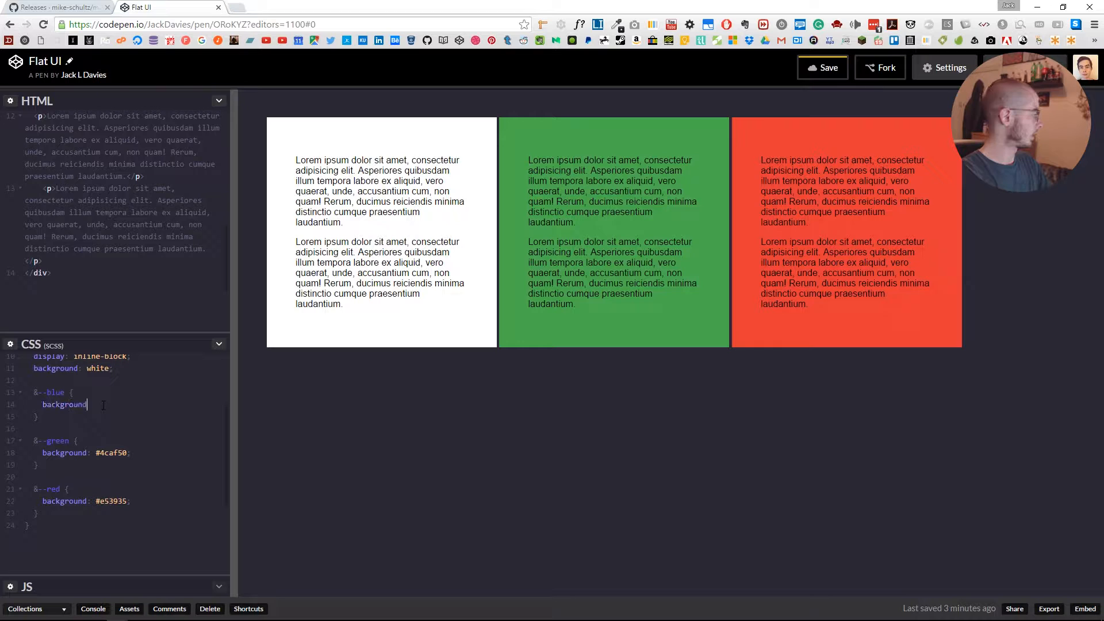
{"action": "type", "text": "#1e88e5;"}
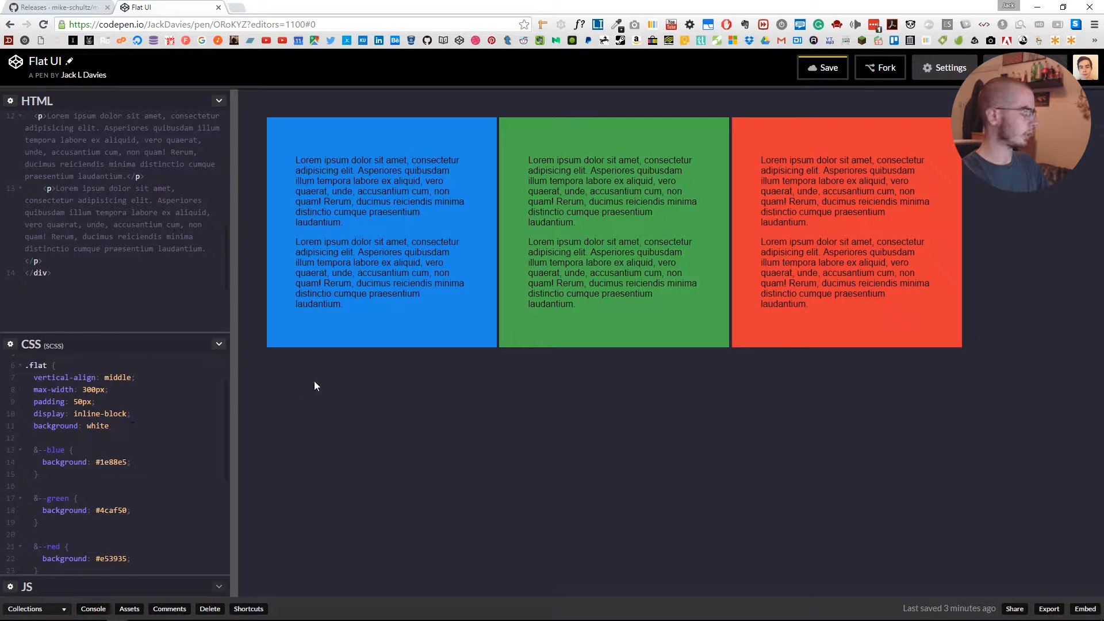
{"action": "type", "text": "color: wh"}
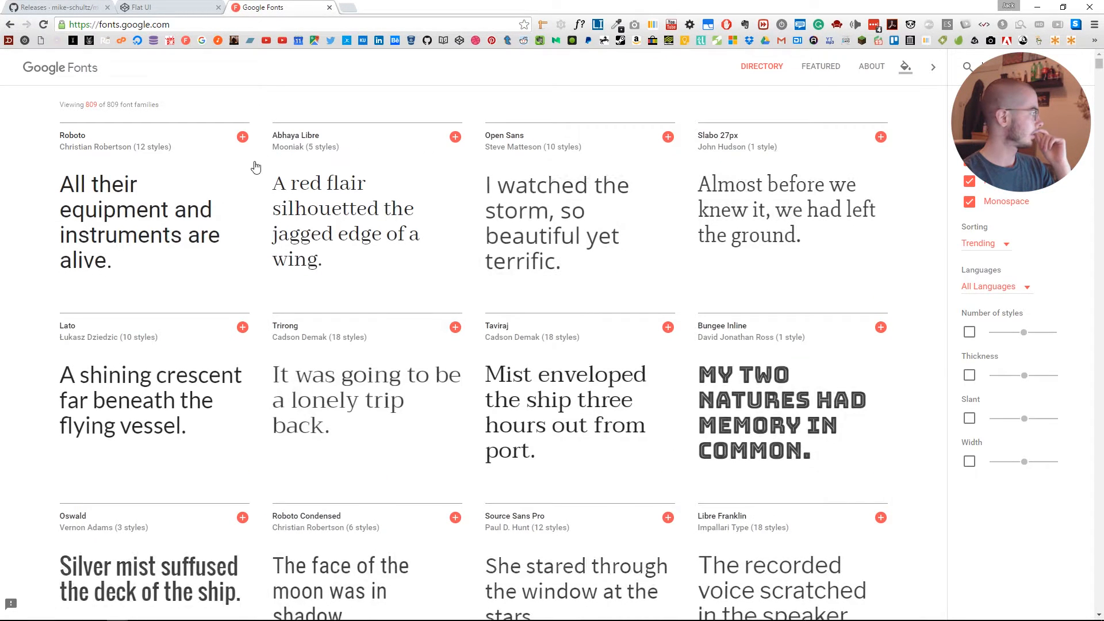
{"action": "mouse_move", "coordinate": [537, 150]}
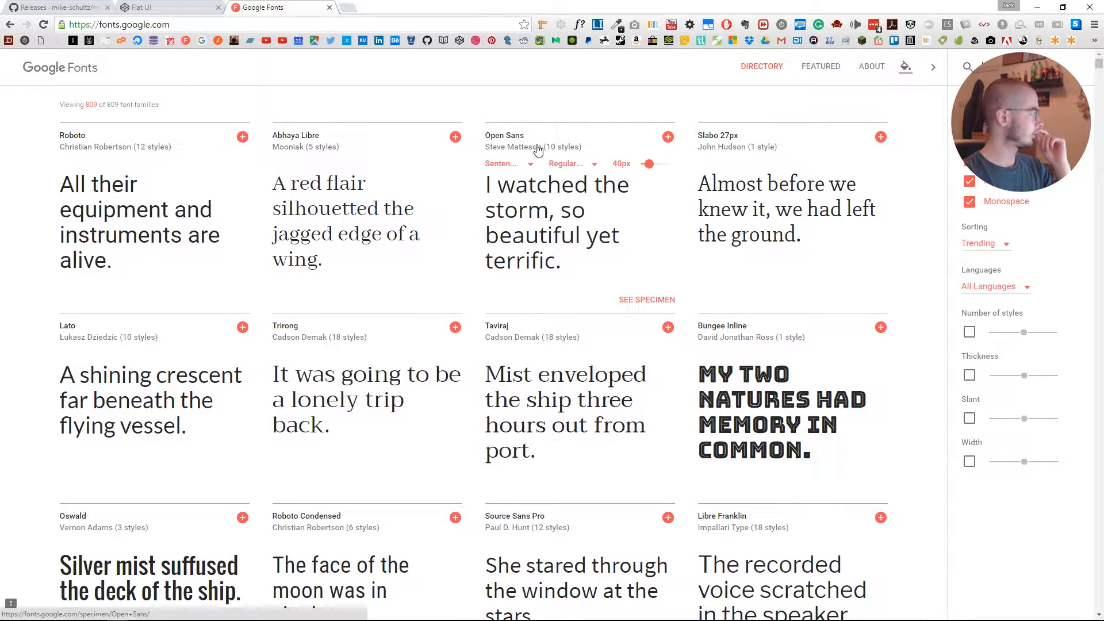
{"action": "left_click", "coordinate": [718, 135]}
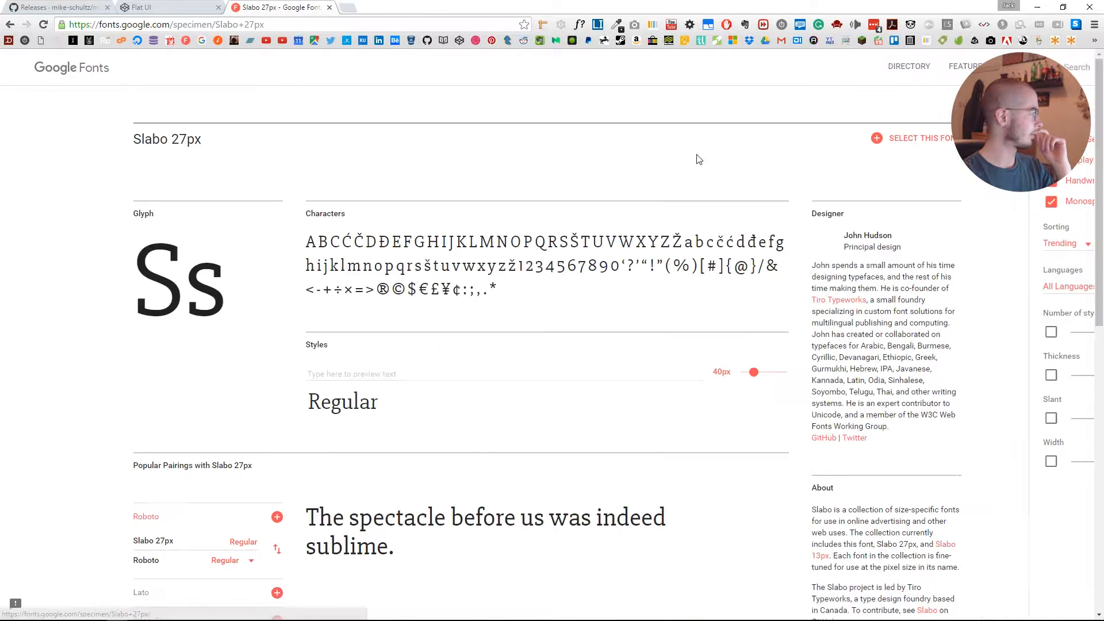
{"action": "scroll", "scroll_direction": "down", "scroll_amount": 3}
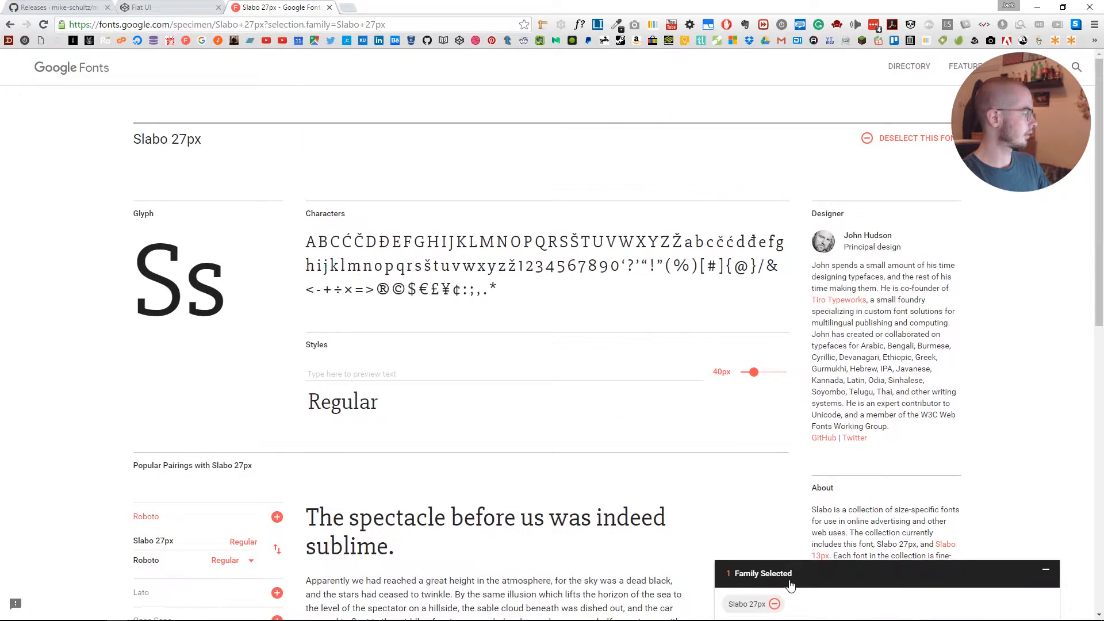
{"action": "left_click", "coordinate": [763, 573]}
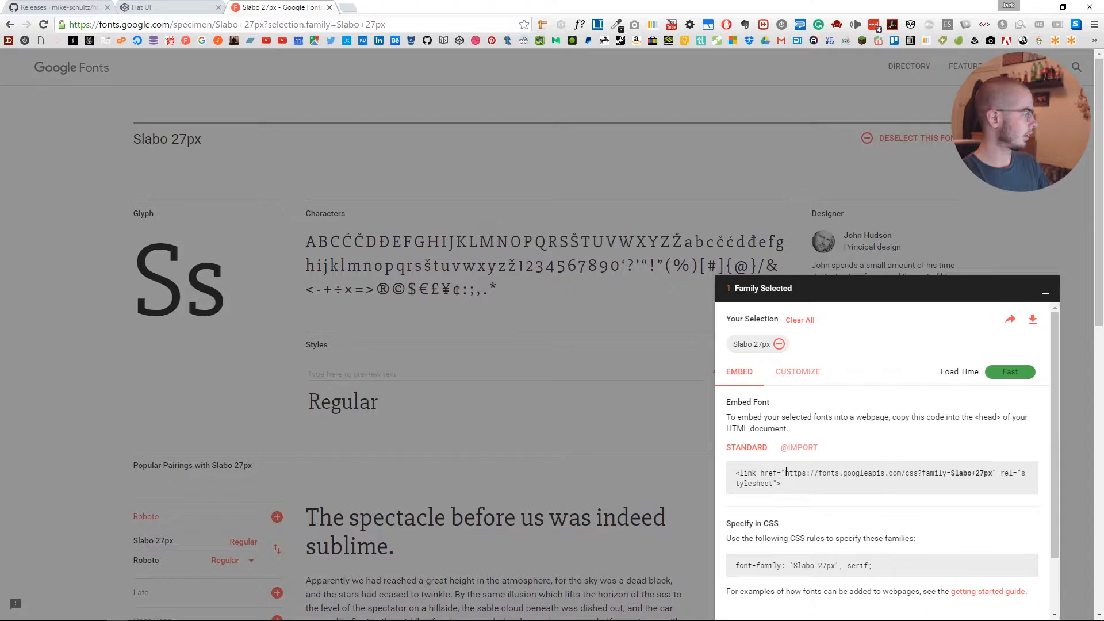
{"action": "left_click", "coordinate": [799, 447]}
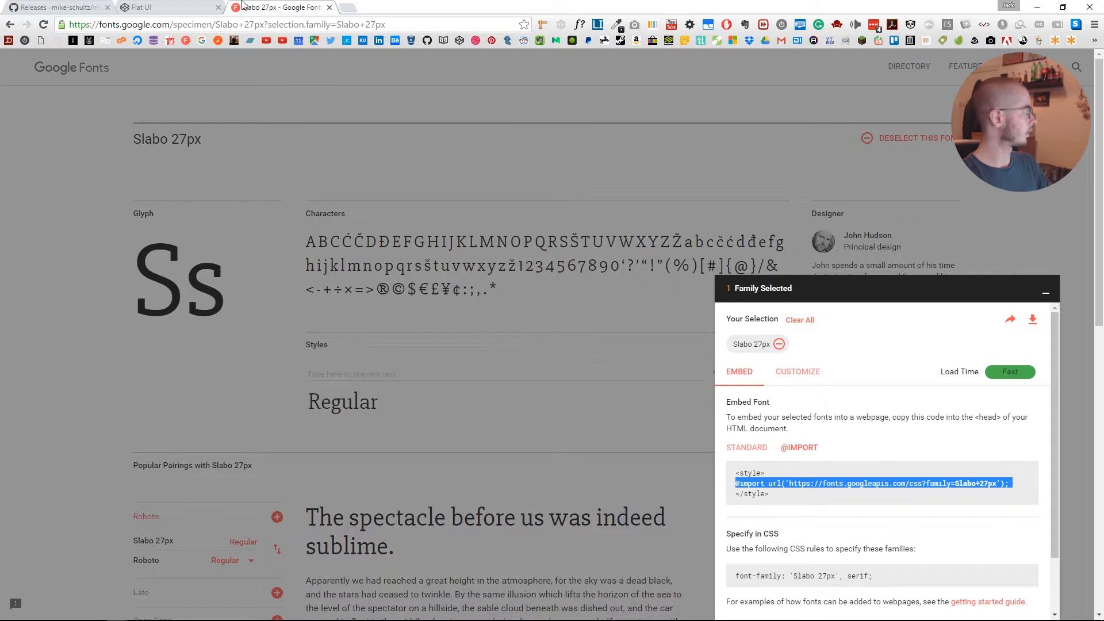
{"action": "left_click", "coordinate": [169, 7]}
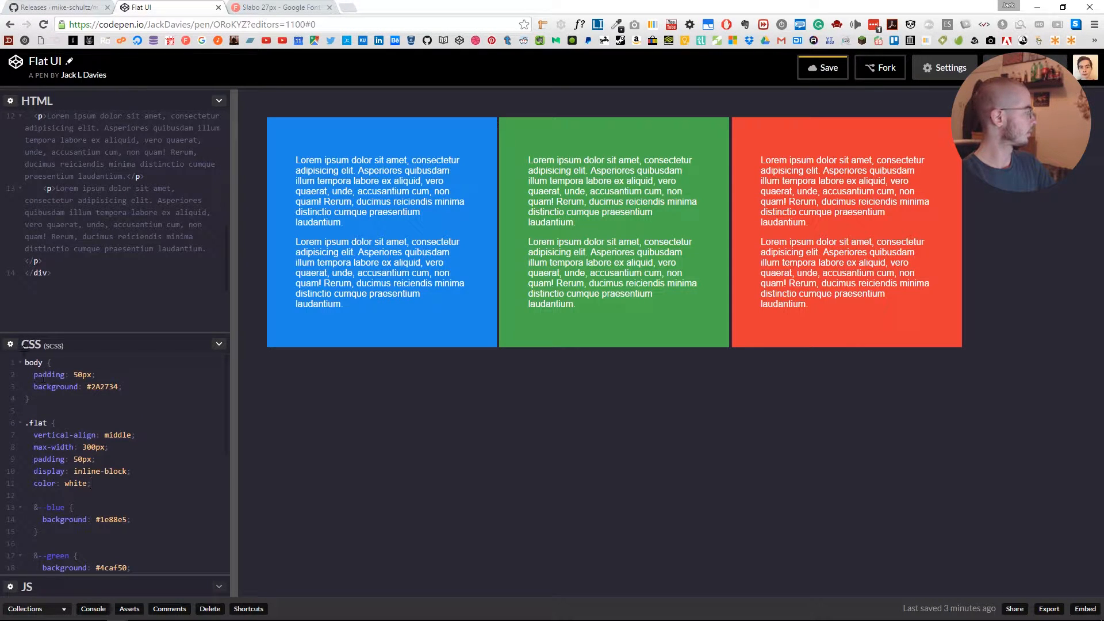
{"action": "type", "text": "@import url('https://fonts.googleapis.com/css?family=Slabo+27px');"}
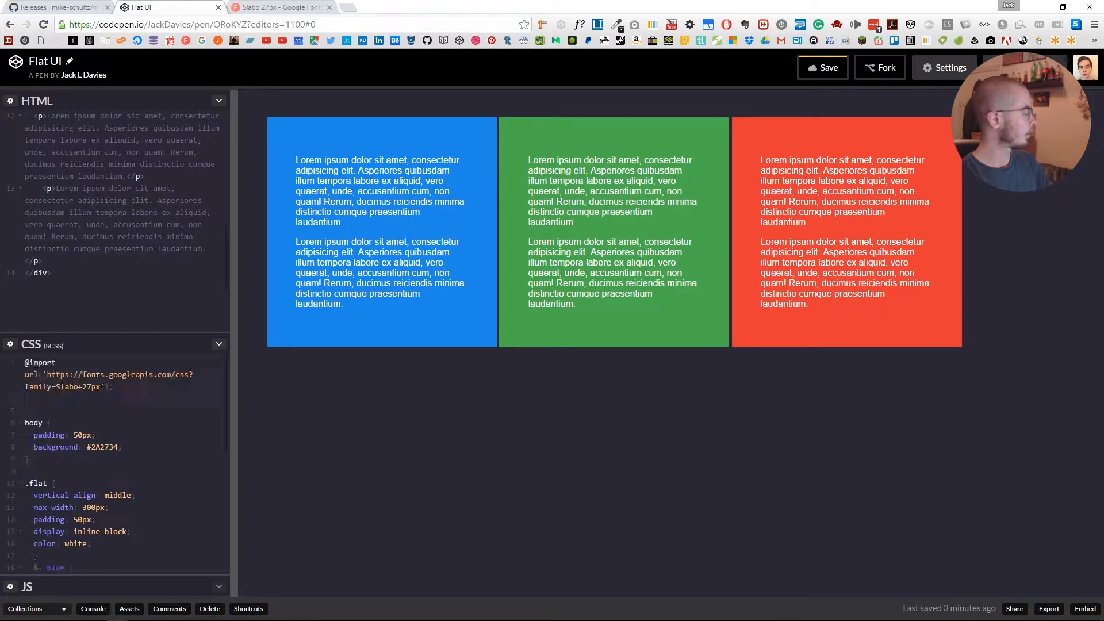
{"action": "left_click", "coordinate": [275, 7]}
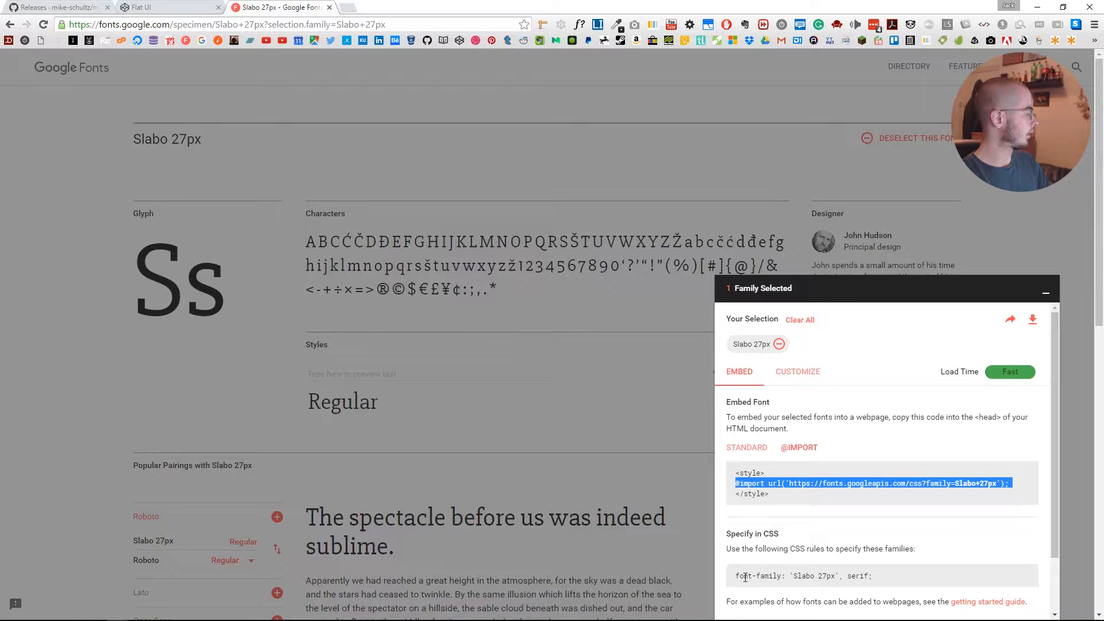
{"action": "left_click", "coordinate": [169, 8]}
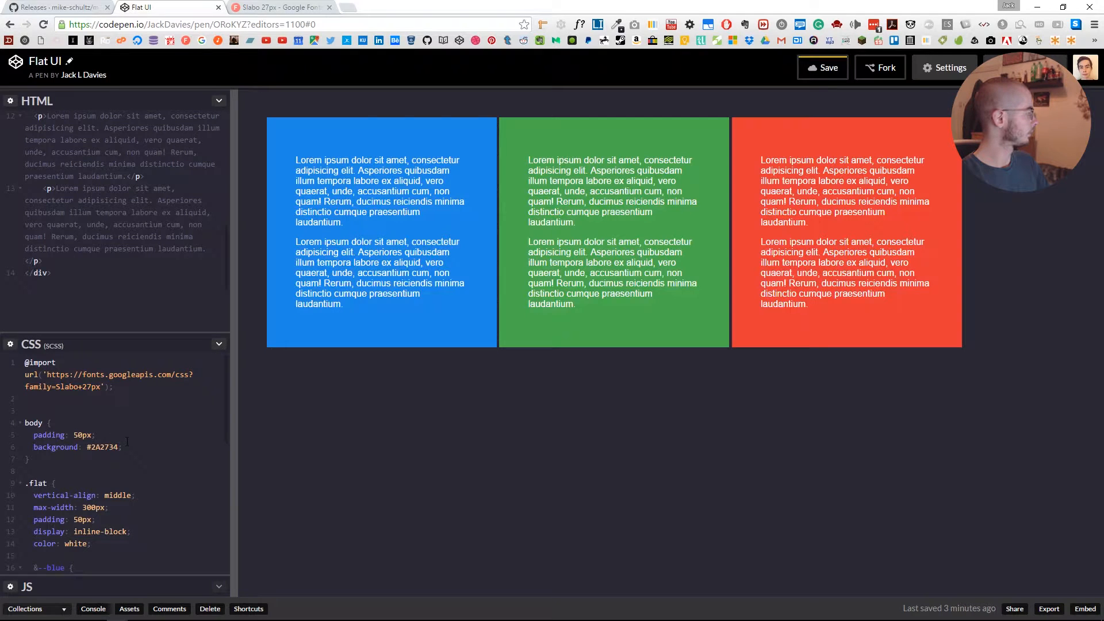
- Set body font-family to 'Slabo 27px', serif and begin a font-weight declaration
{"action": "type", "text": "font-family: 'Slabo 27px', serif;"}
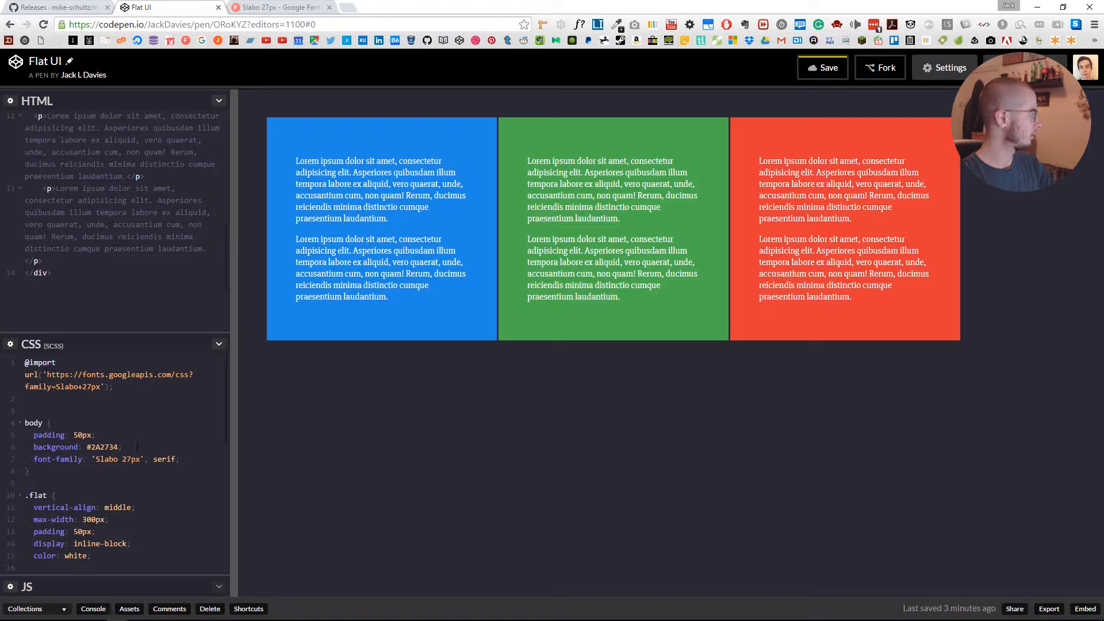
{"action": "type", "text": "font-"}
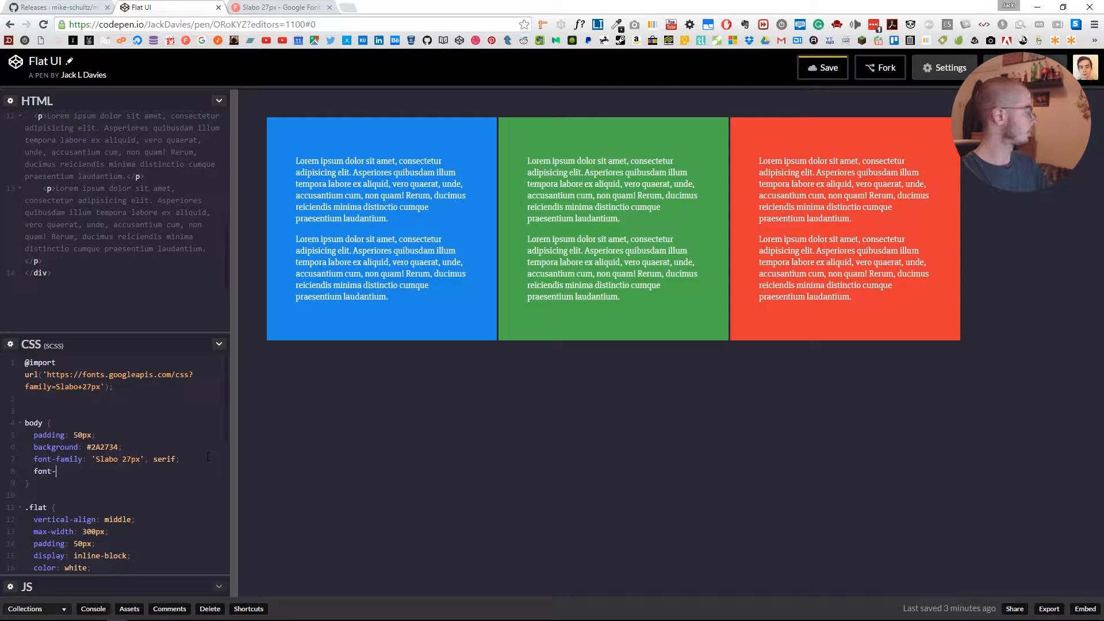
{"action": "type", "text": "-weight"}
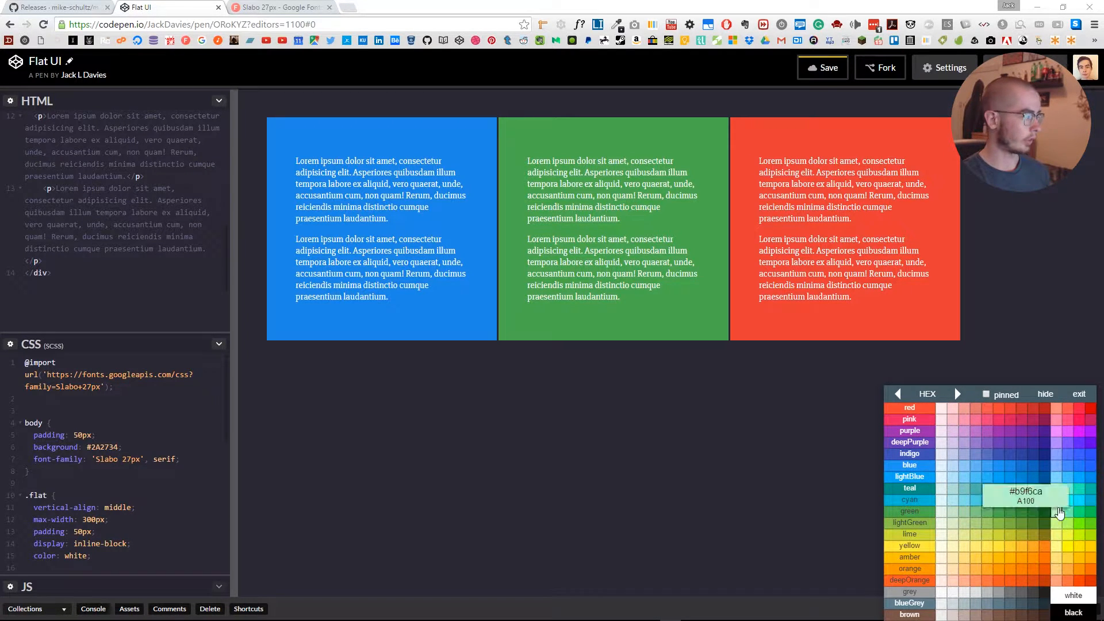
{"action": "mouse_move", "coordinate": [1084, 445]}
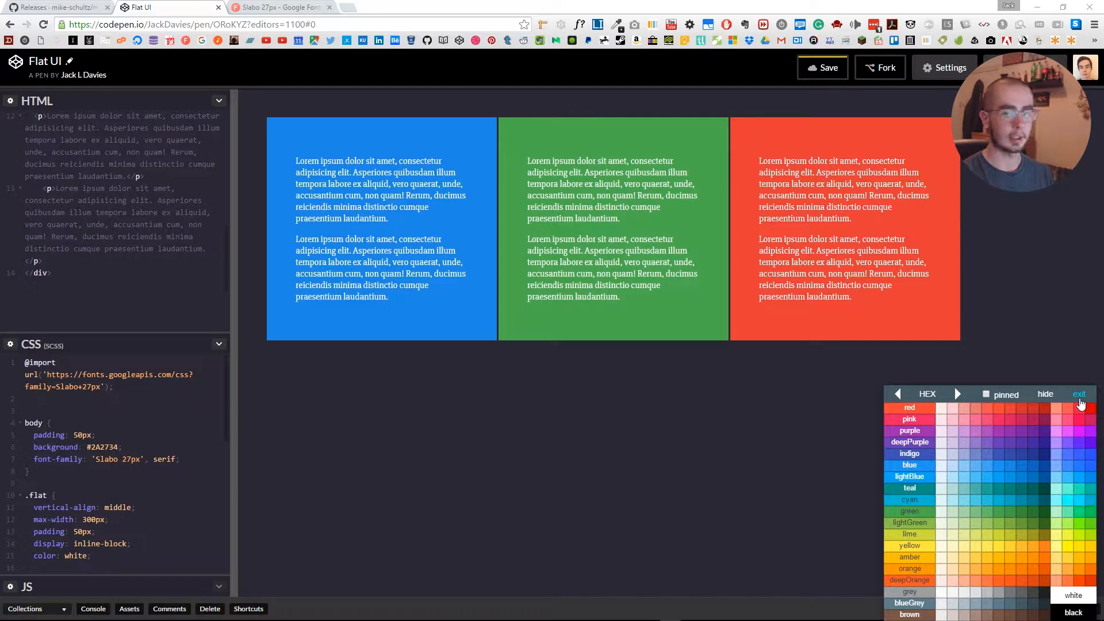
- Switch the Materialette palette's colour output from HEX to RGB
{"action": "left_click", "coordinate": [958, 394]}
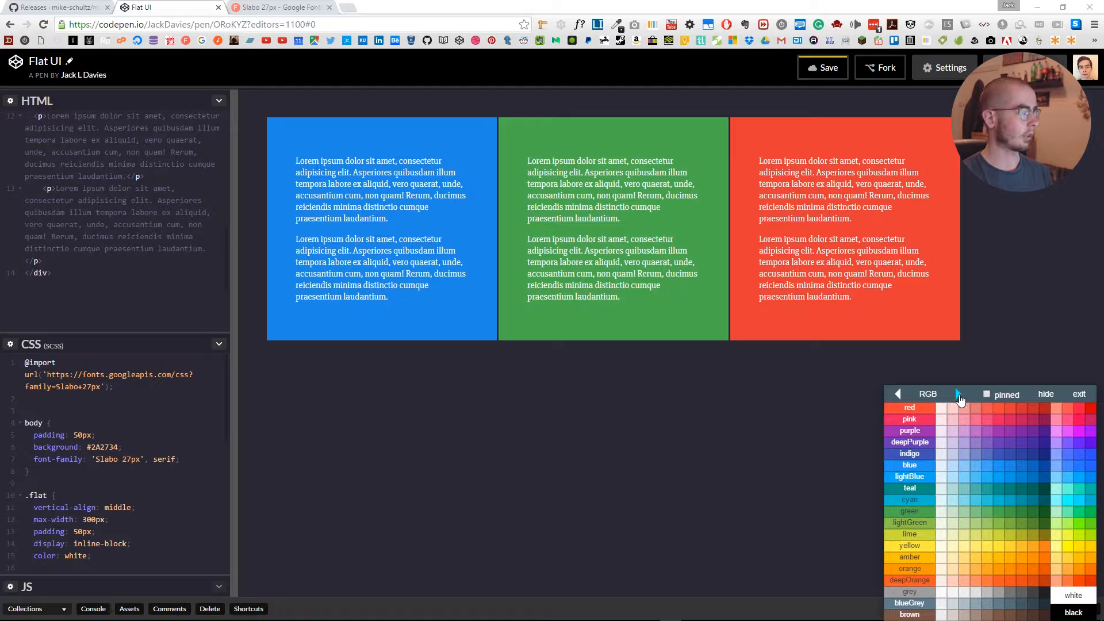
{"action": "mouse_move", "coordinate": [978, 429]}
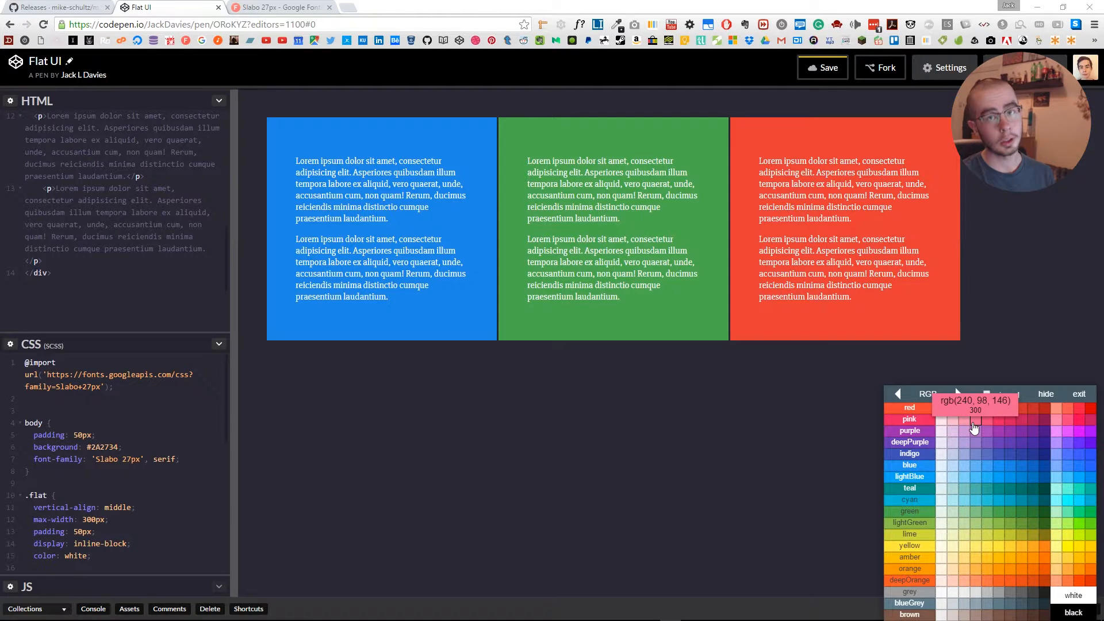
{"action": "mouse_move", "coordinate": [982, 422]}
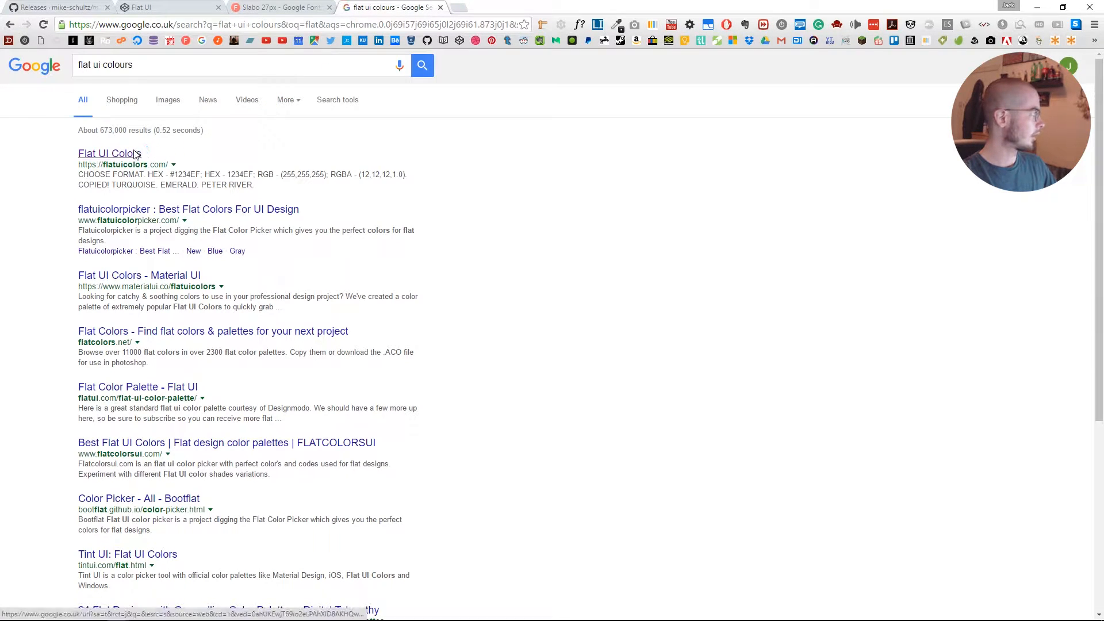
- Open flatuicolors.com from the Google results for flat ui colours
{"action": "left_click", "coordinate": [109, 153]}
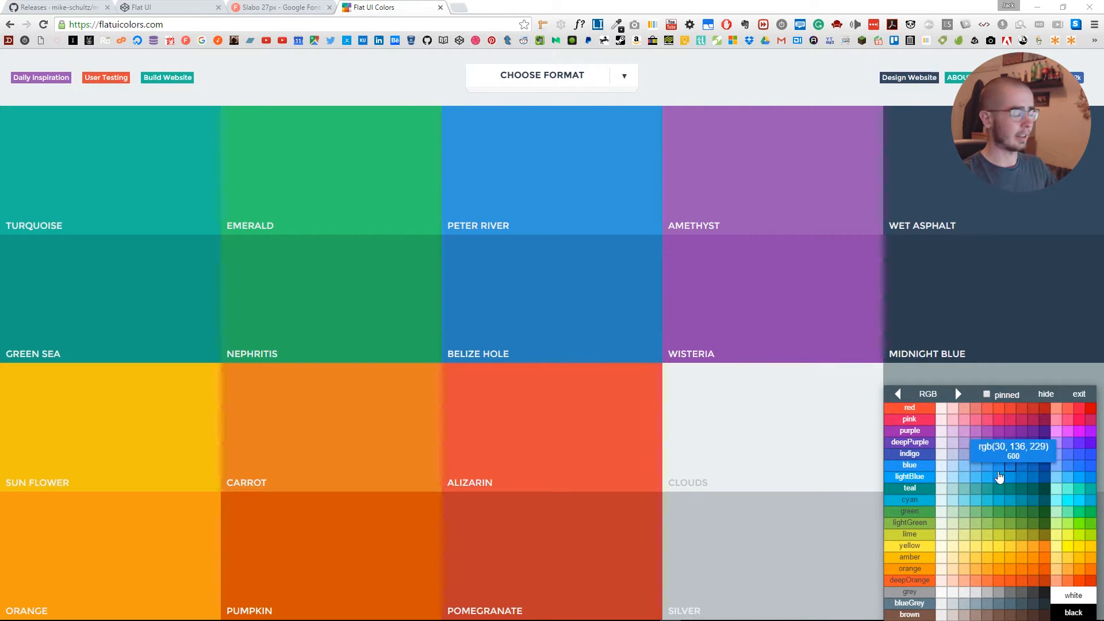
{"action": "mouse_move", "coordinate": [1065, 538]}
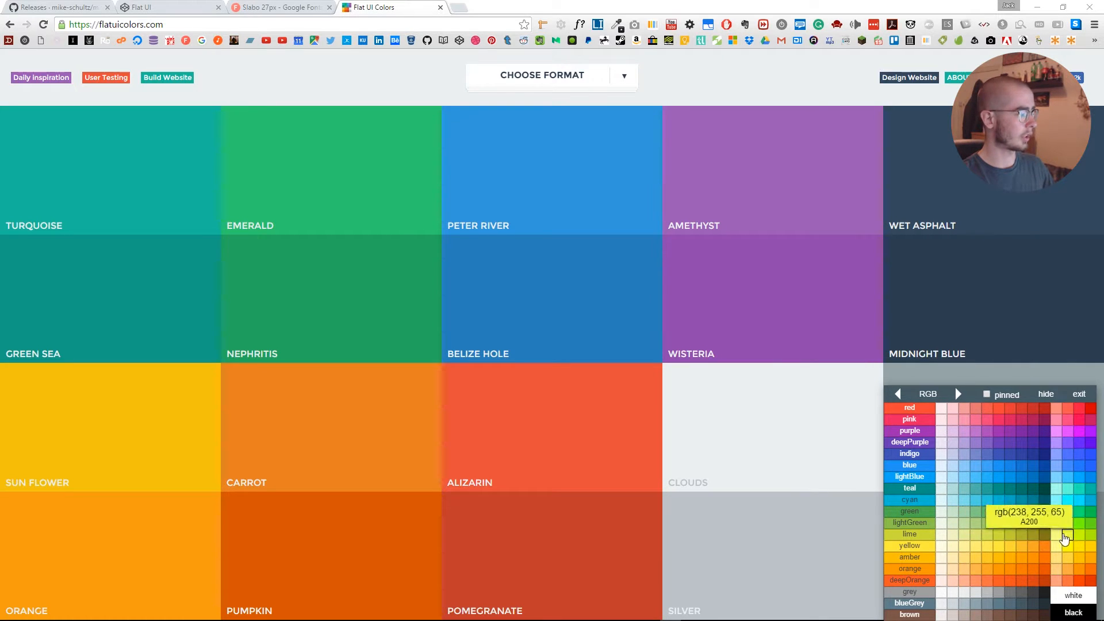
{"action": "mouse_move", "coordinate": [1018, 568]}
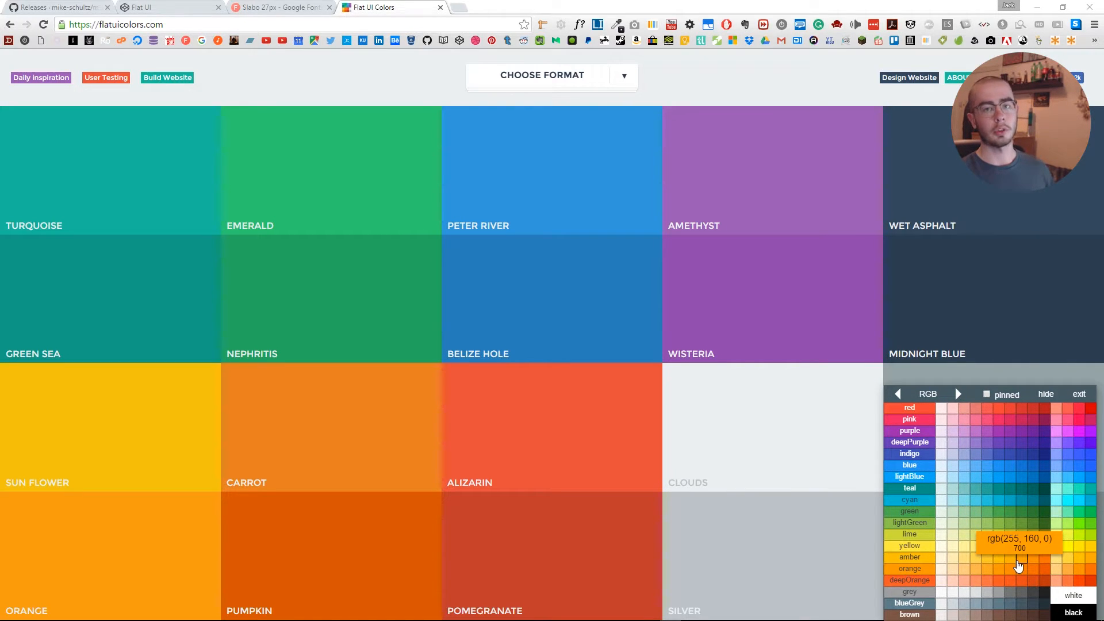